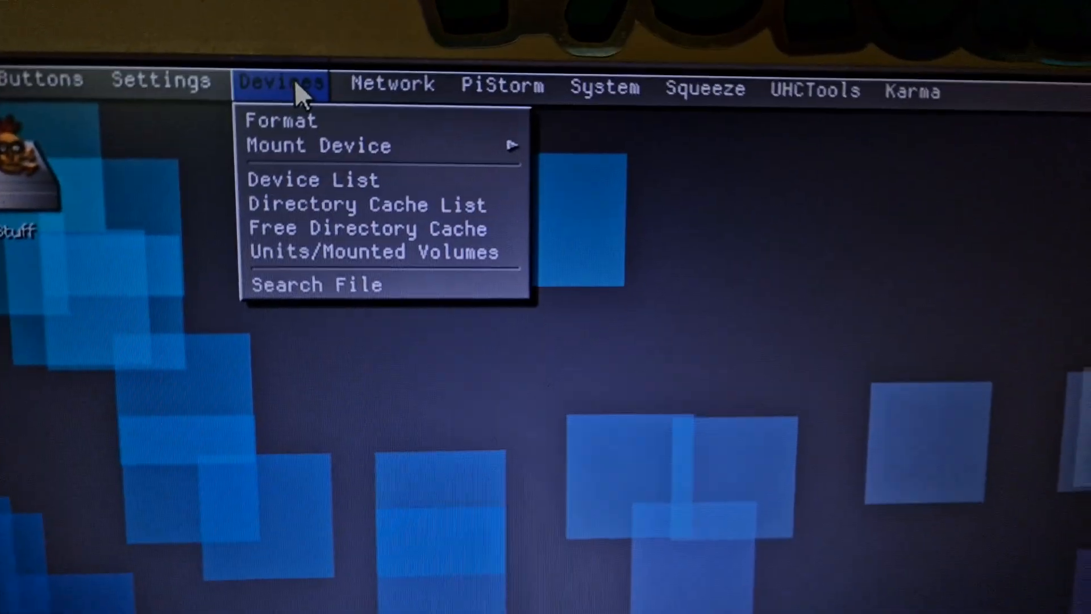
Start the Set SSID and WPA utility from the Network menu's Wlan Prefs
left_click(428, 32)
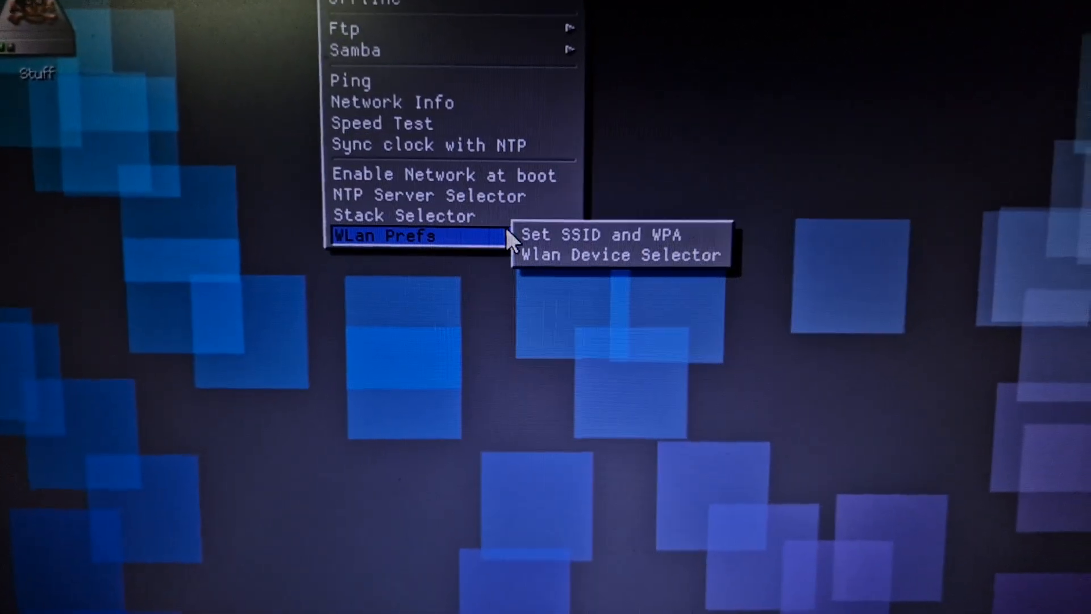
left_click(599, 234)
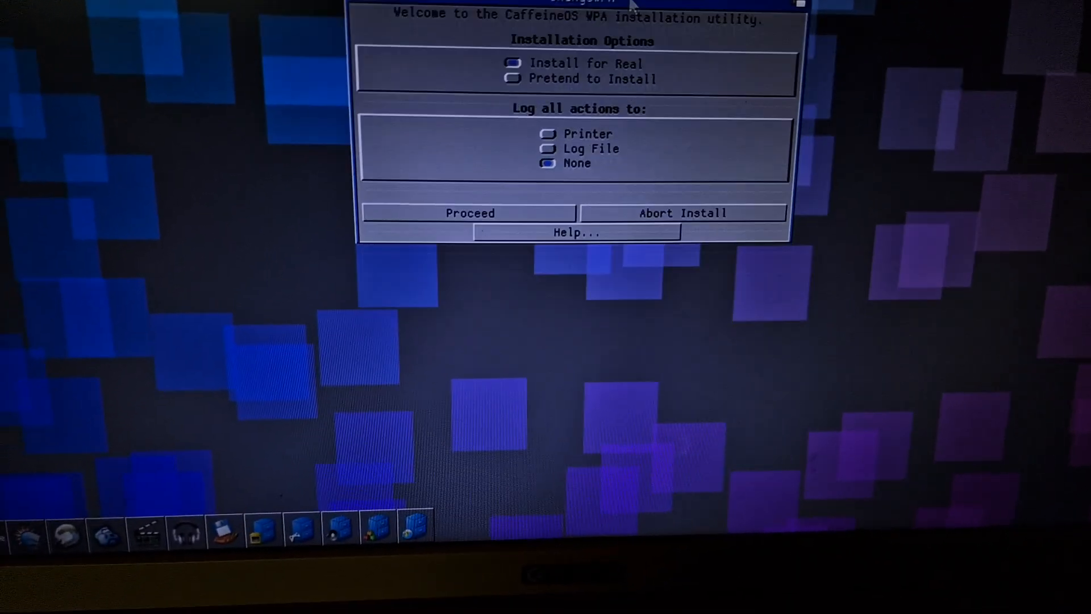
Proceed past the welcome screen keeping WPA/WPA2 as the encryption type
left_click(469, 213)
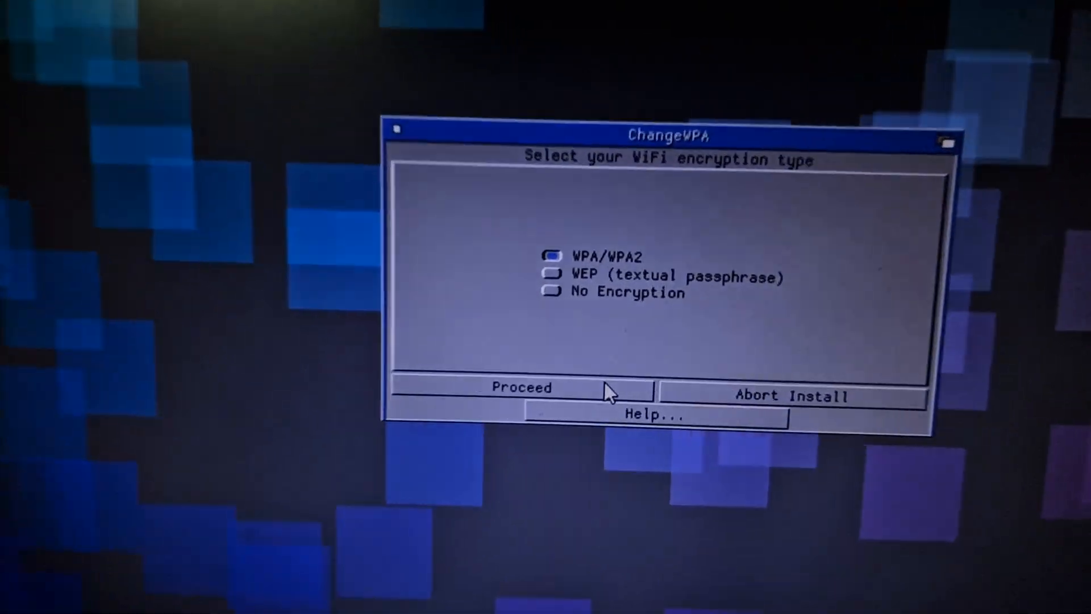
left_click(519, 387)
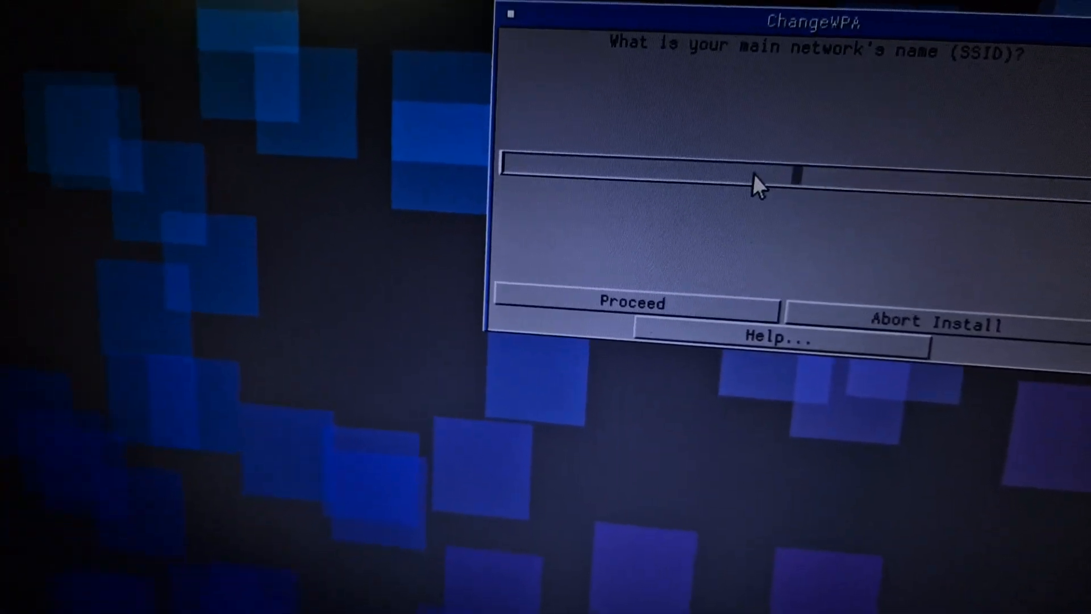
Enter PCwlan3 as the main network's SSID and proceed to the passphrase question
type("PC")
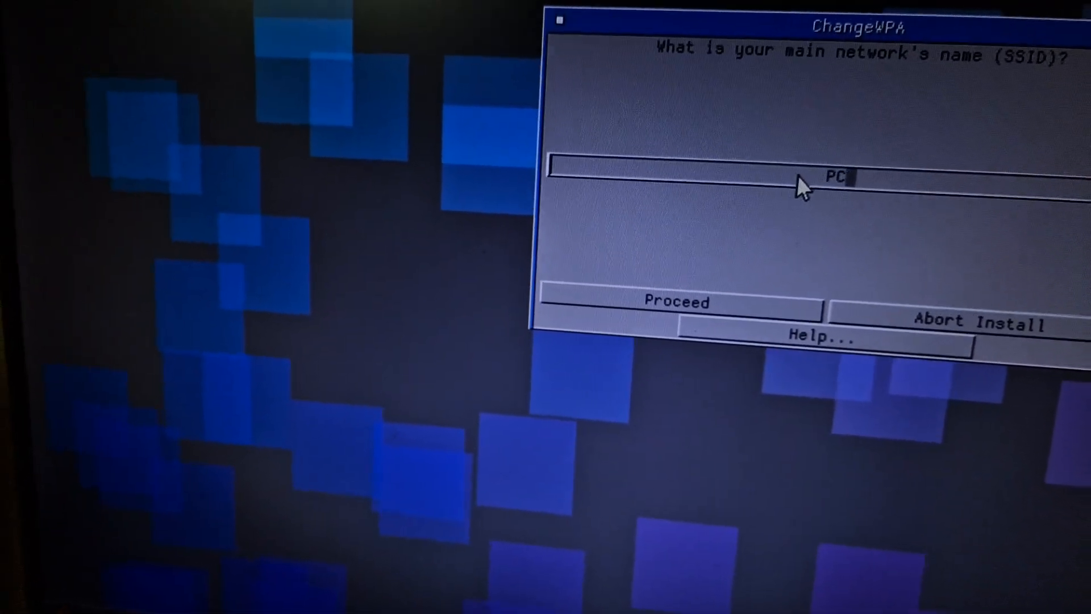
type("wla")
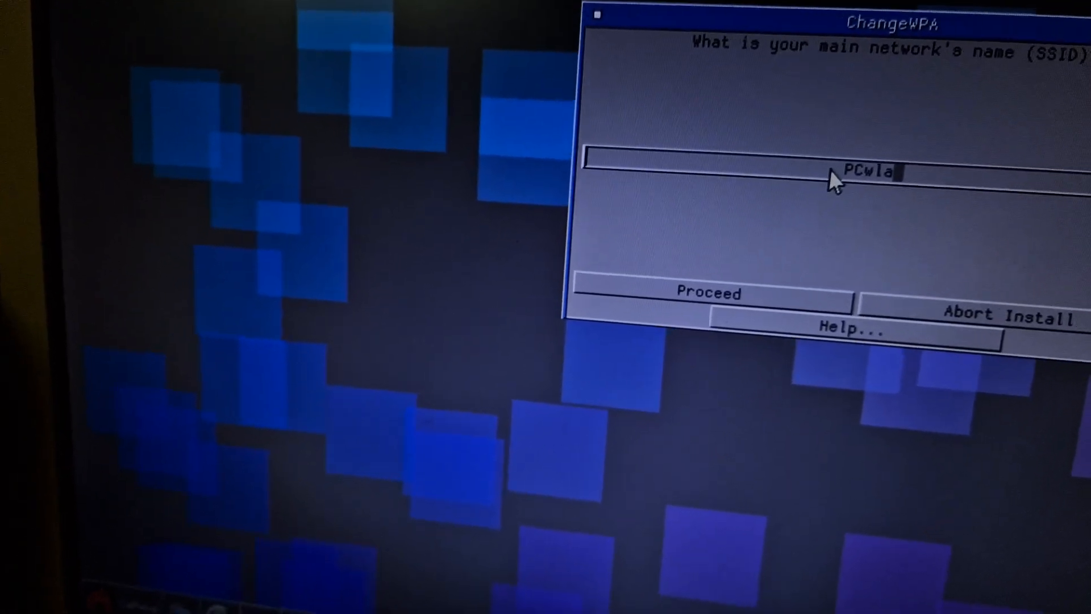
type("n")
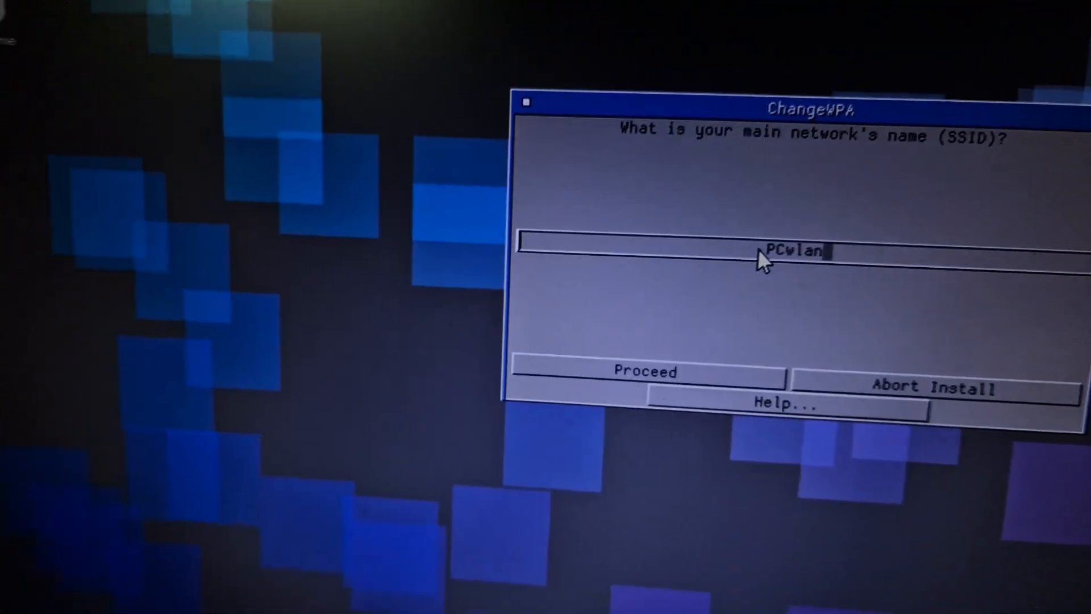
type("3")
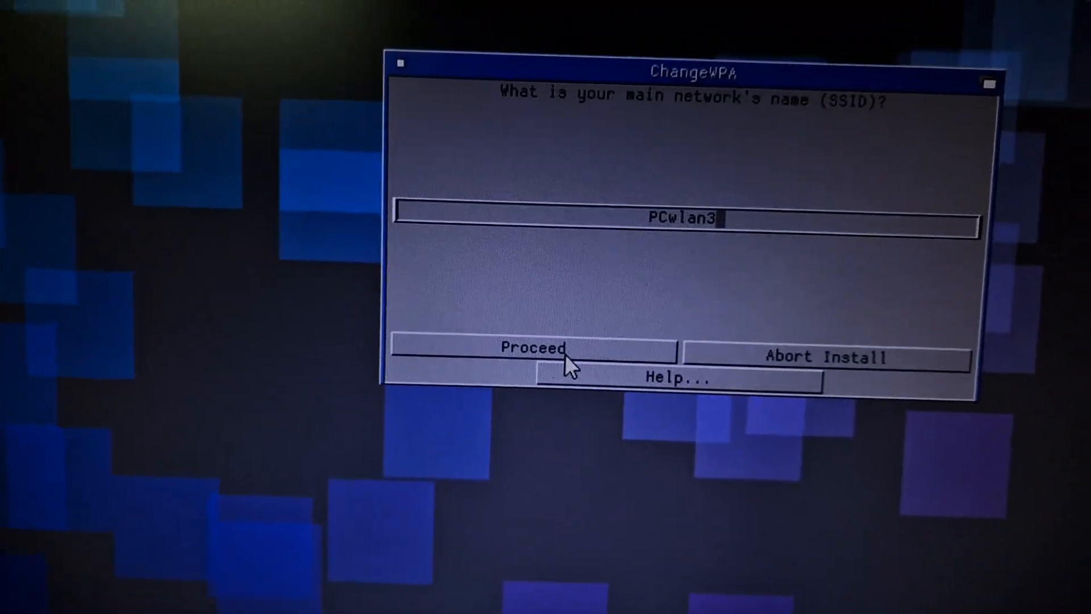
left_click(533, 348)
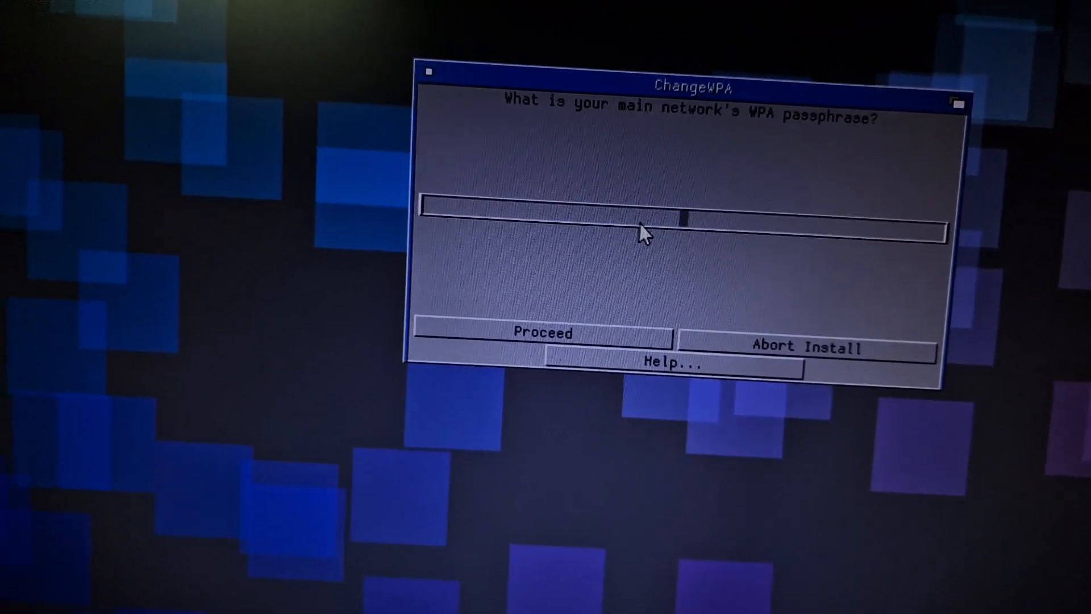
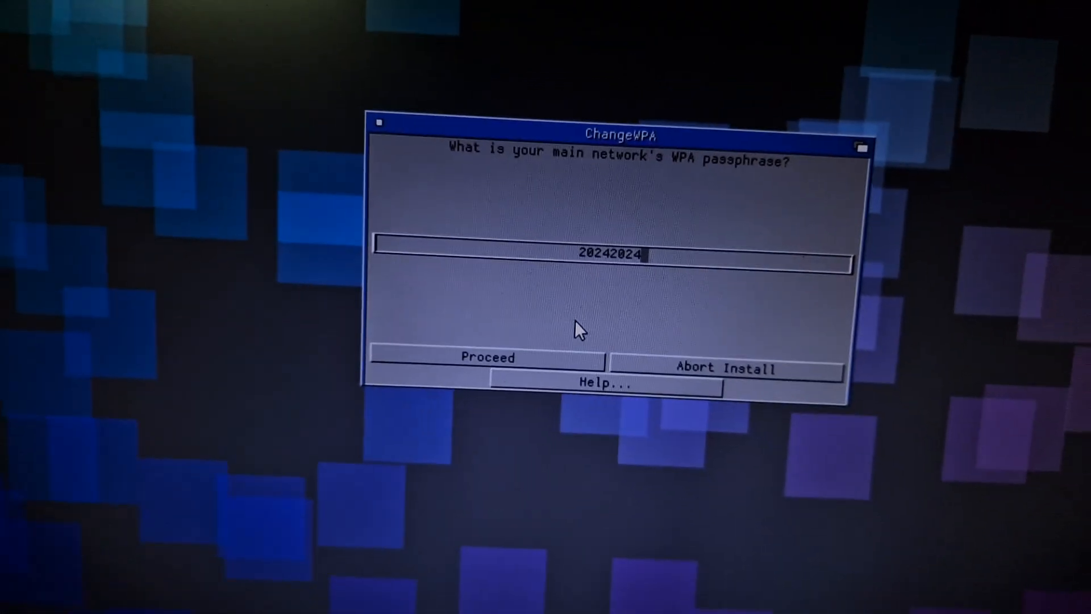
left_click(488, 357)
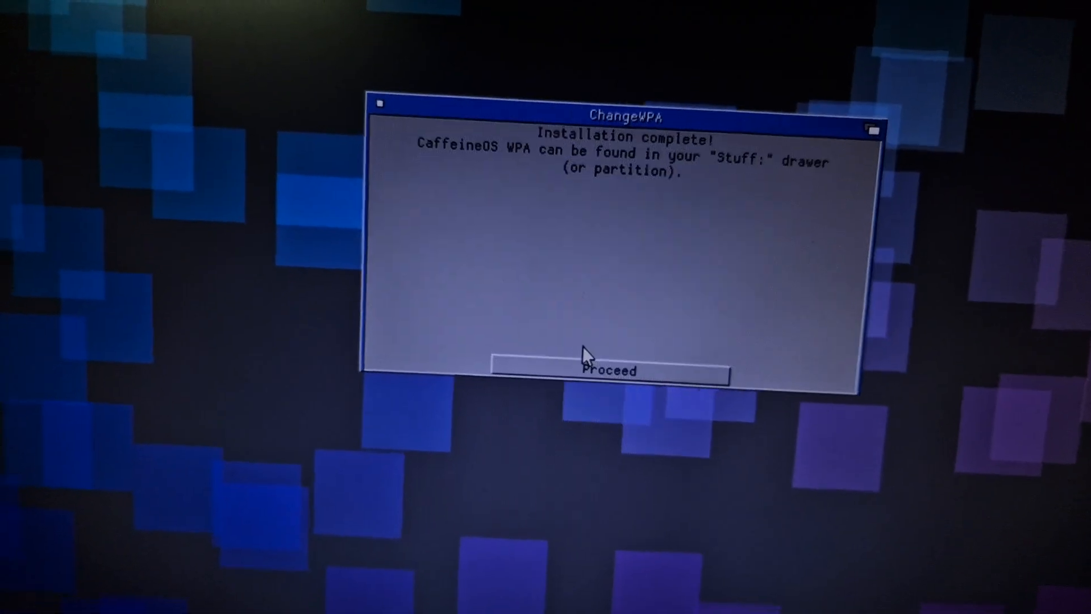
Acknowledge ChangeWPA's Installation complete notice so IBrowse can be launched
left_click(608, 369)
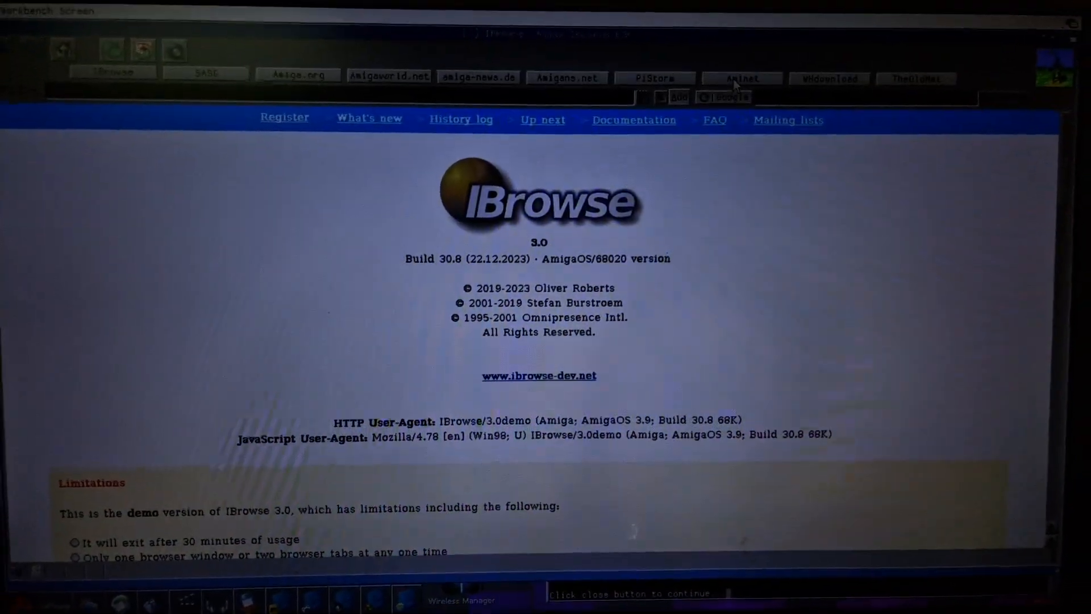
Load the IBrowse homepage and then the WHDownLoad Amiga games site from the hotlist
left_click(740, 78)
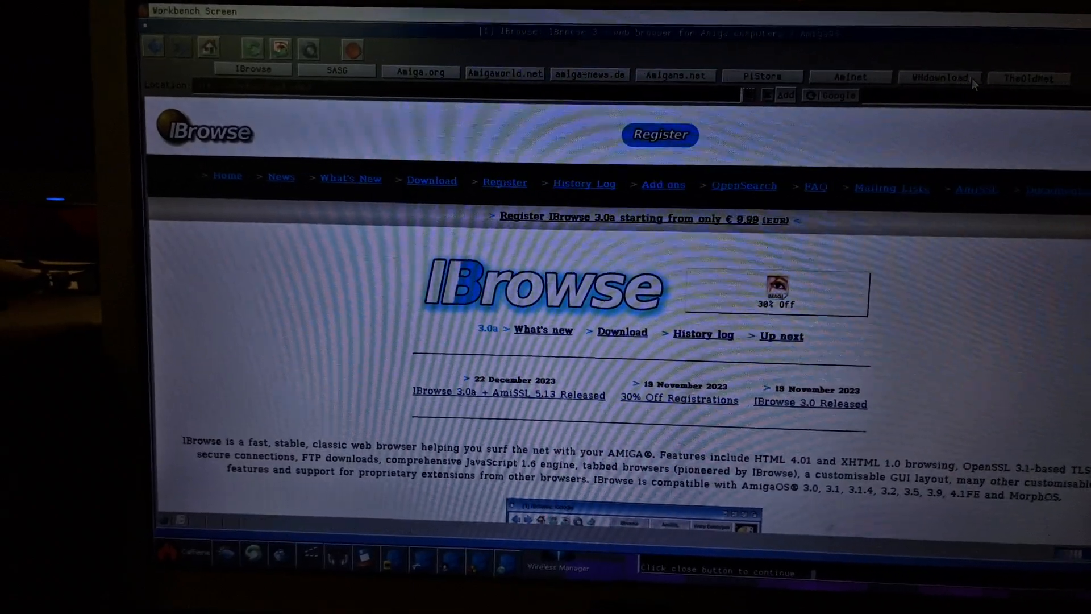
left_click(938, 77)
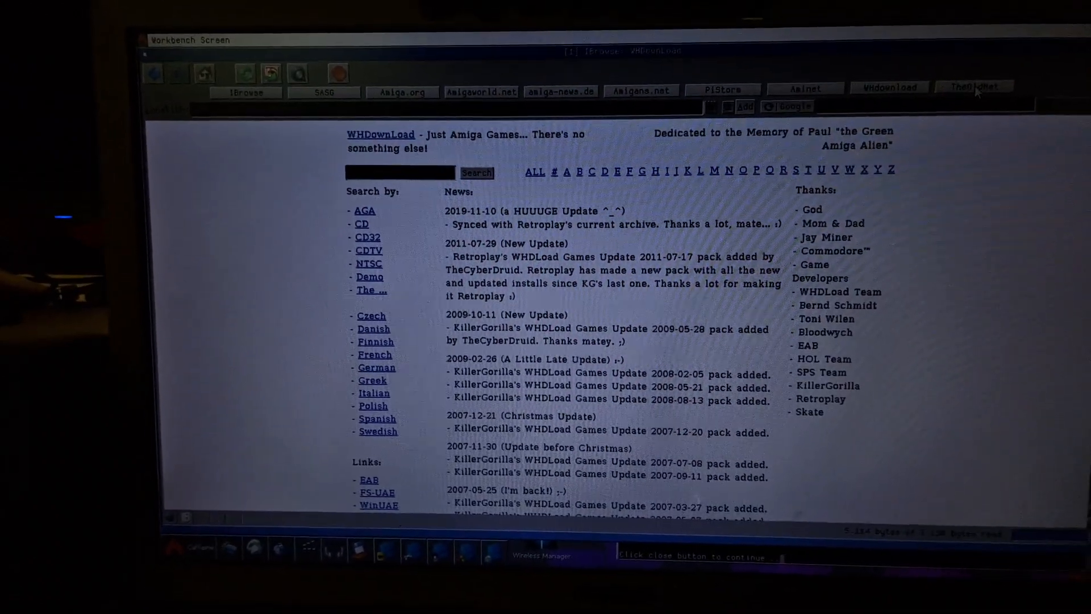